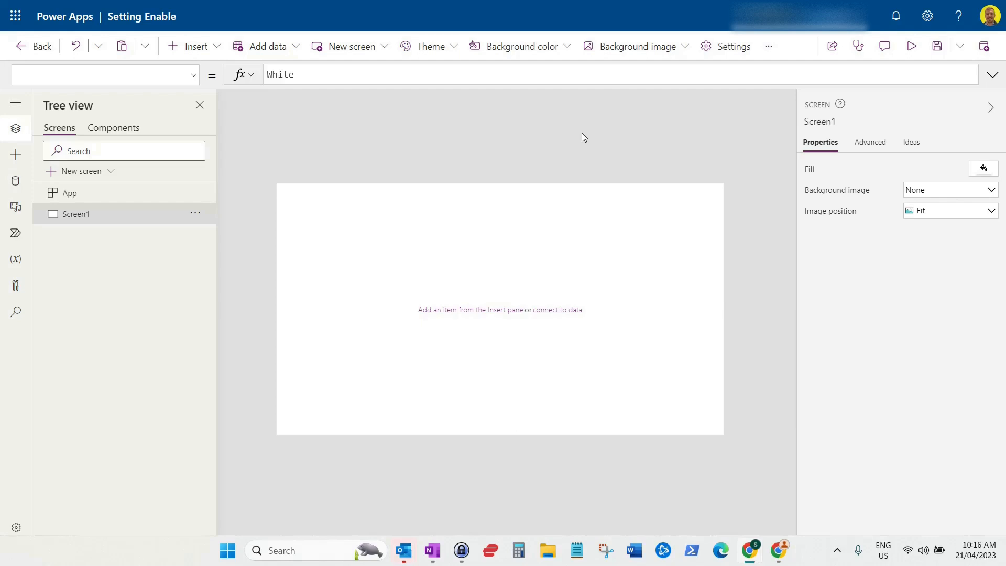
Step: Reach the Upcoming features page of the Setting Enable app's settings
{"action": "left_click", "coordinate": [196, 46]}
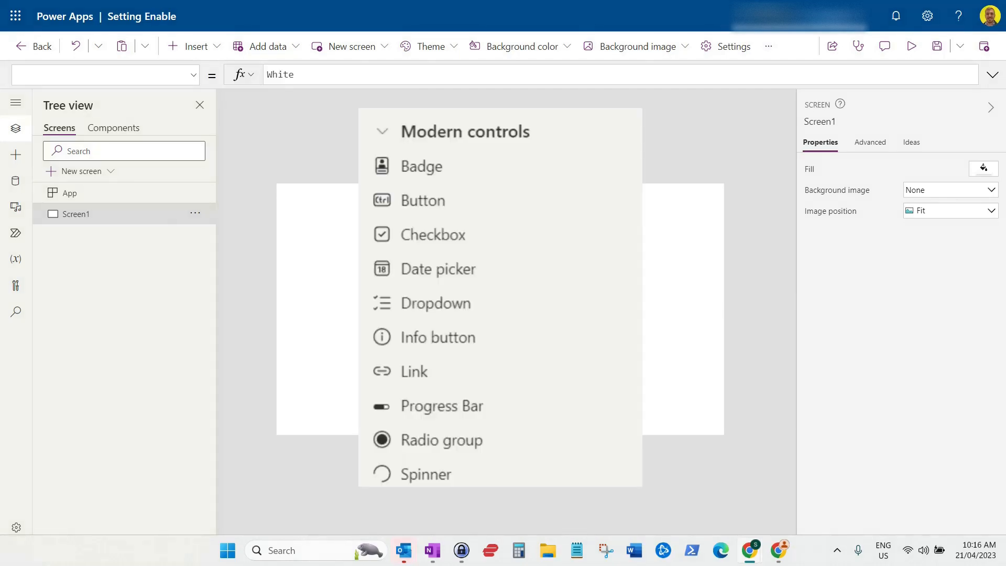
{"action": "left_click", "coordinate": [584, 137]}
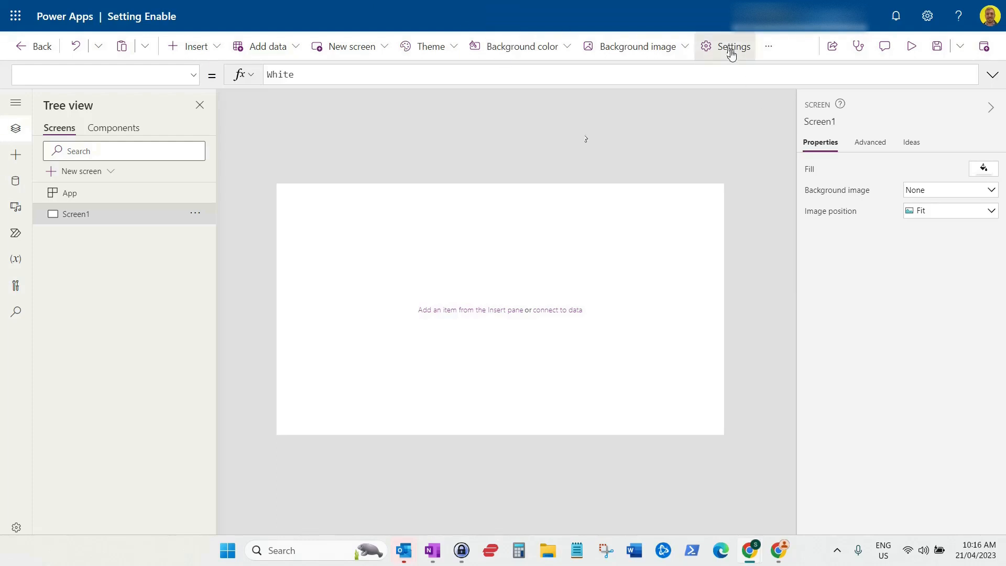
{"action": "left_click", "coordinate": [726, 46]}
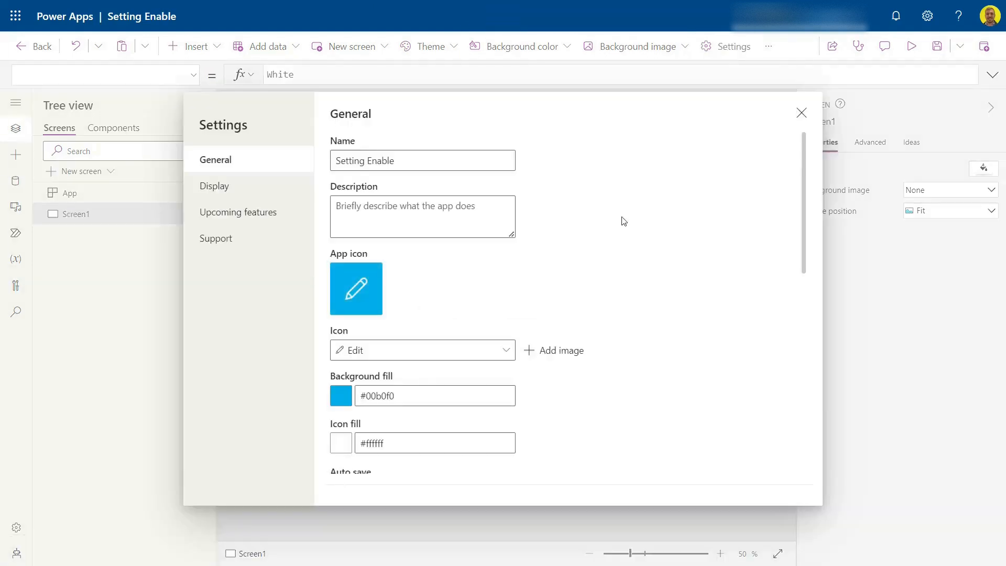
{"action": "left_click", "coordinate": [237, 212]}
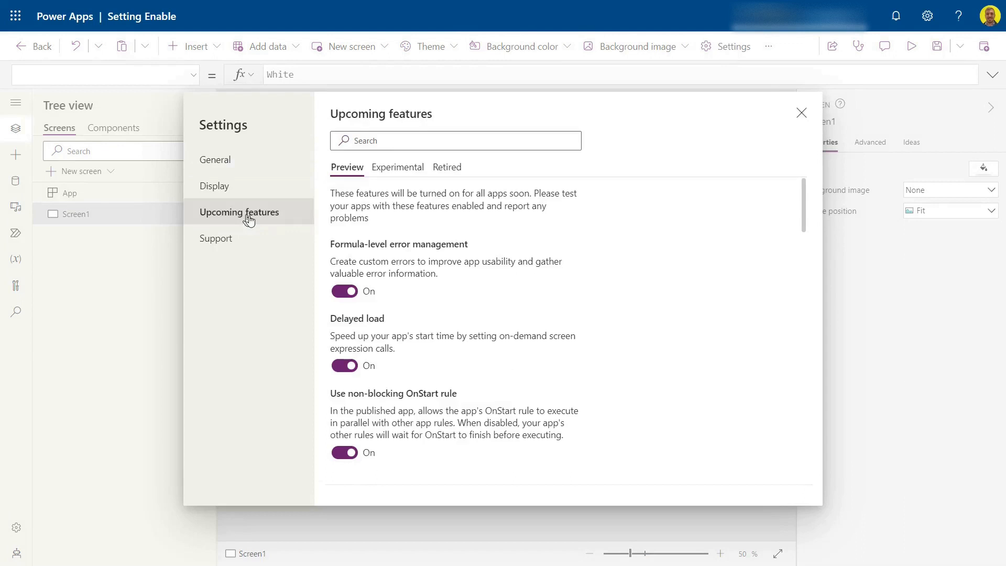
Step: Turn on the 'Try out the modern controls' preview feature
{"action": "scroll", "scroll_direction": "down", "scroll_amount": 3}
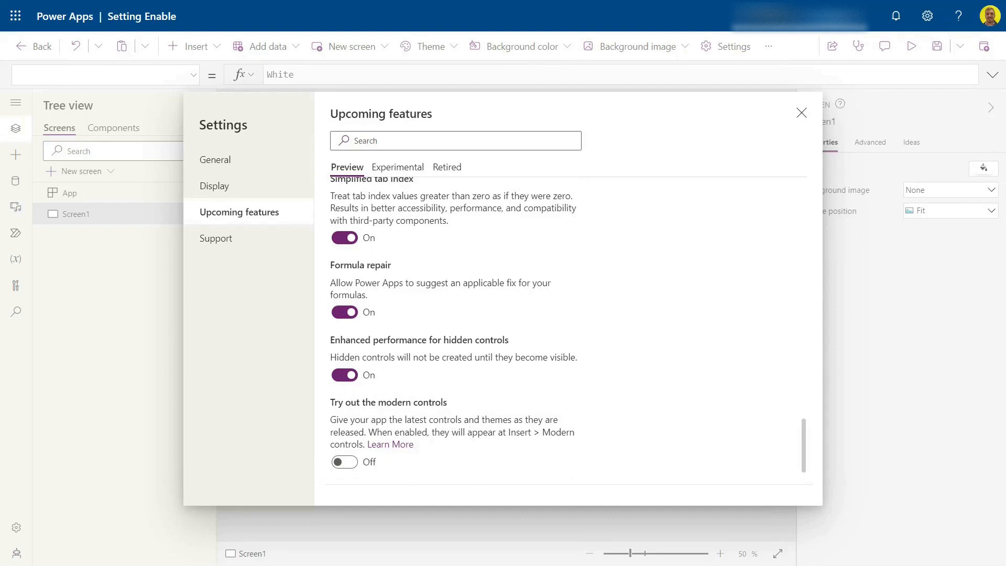
{"action": "mouse_move", "coordinate": [439, 444]}
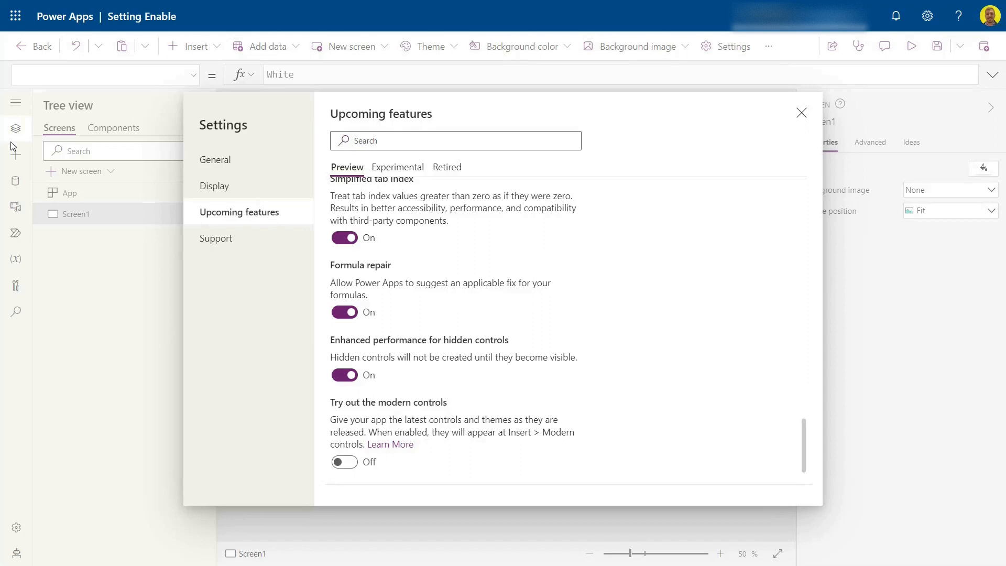
{"action": "left_click", "coordinate": [344, 462]}
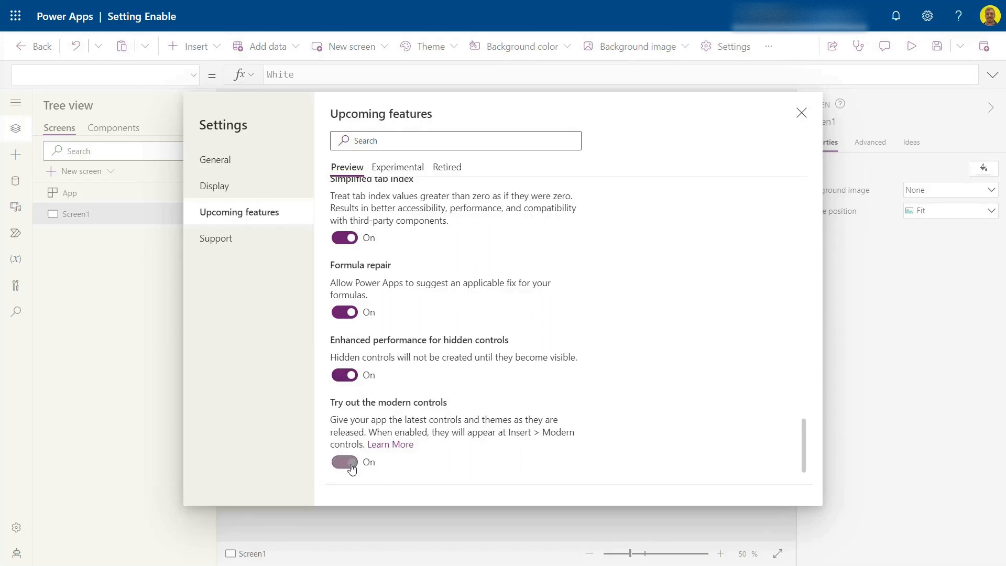
{"action": "scroll", "scroll_direction": "up", "scroll_amount": 3}
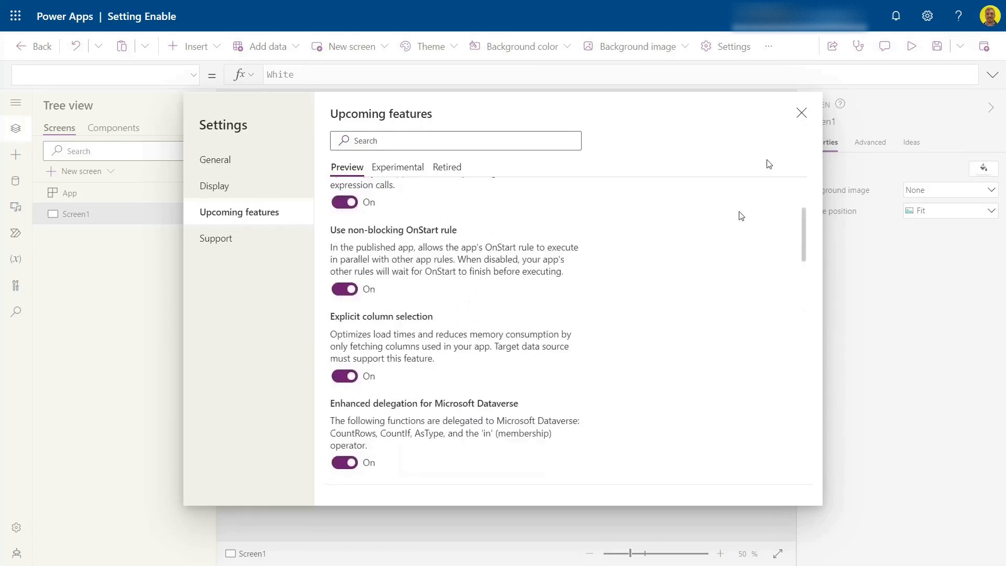
Step: Dismiss settings and show the Insert pane listing the Modern controls group
{"action": "left_click", "coordinate": [801, 113]}
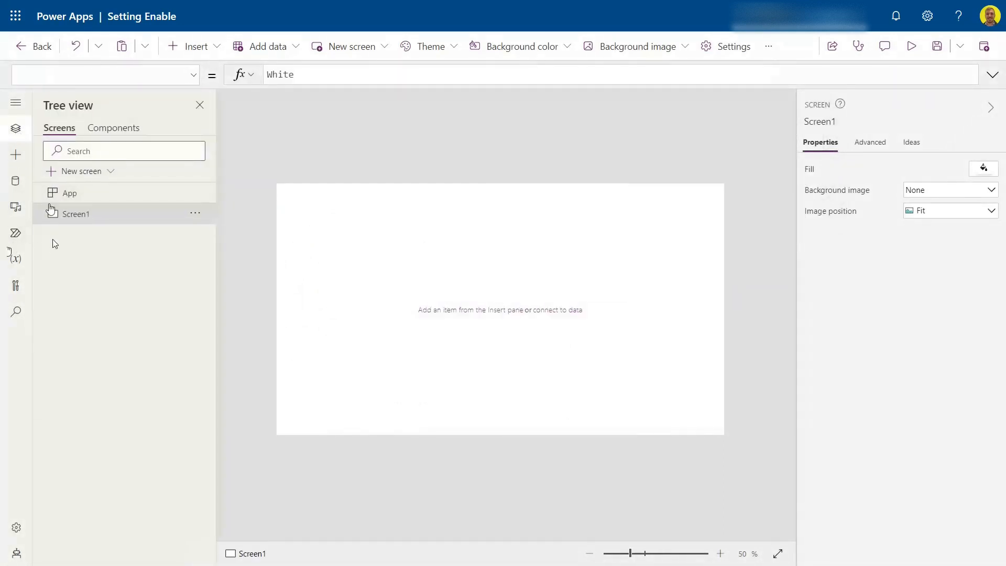
{"action": "left_click", "coordinate": [16, 154]}
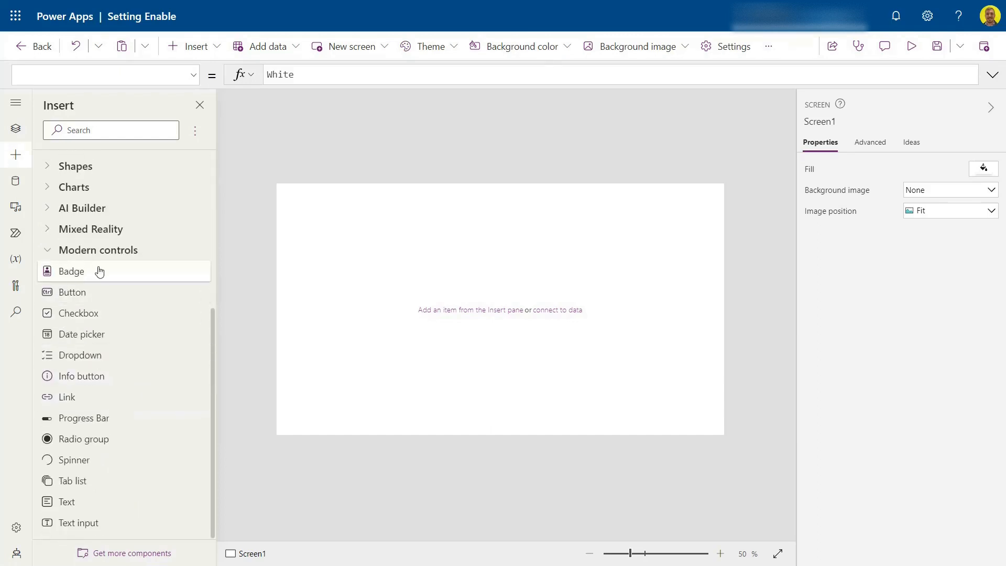
{"action": "mouse_move", "coordinate": [79, 316]}
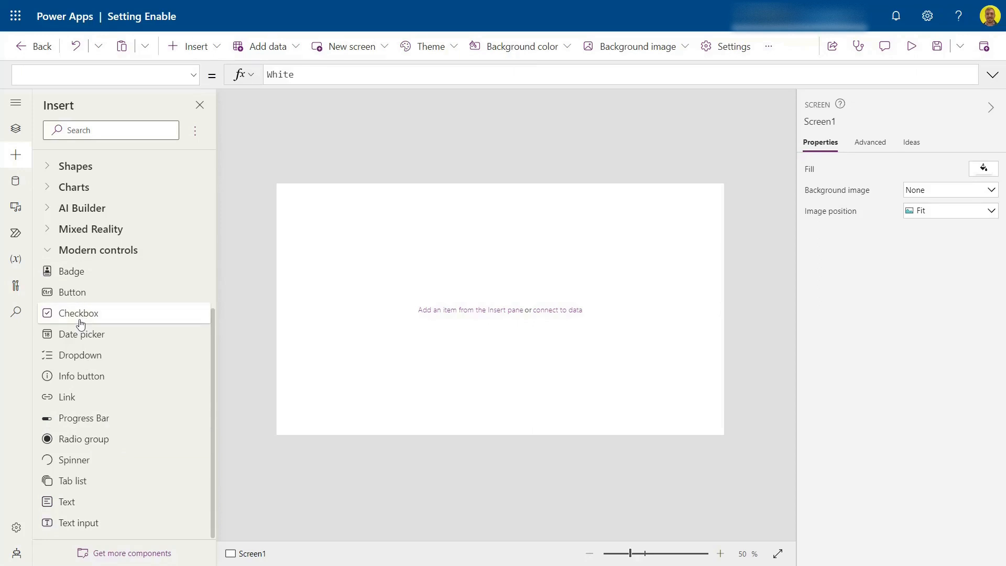
{"action": "mouse_move", "coordinate": [80, 314]}
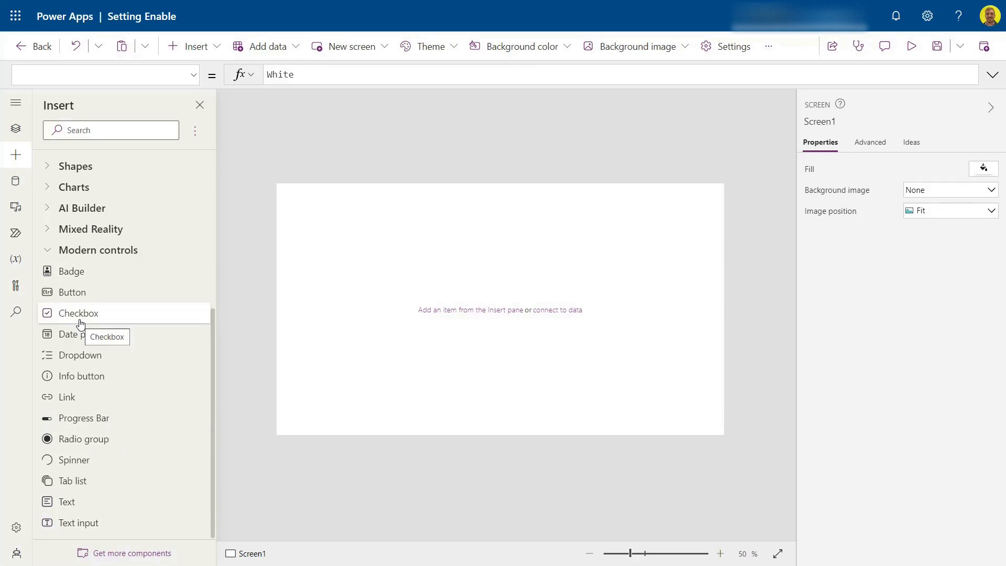